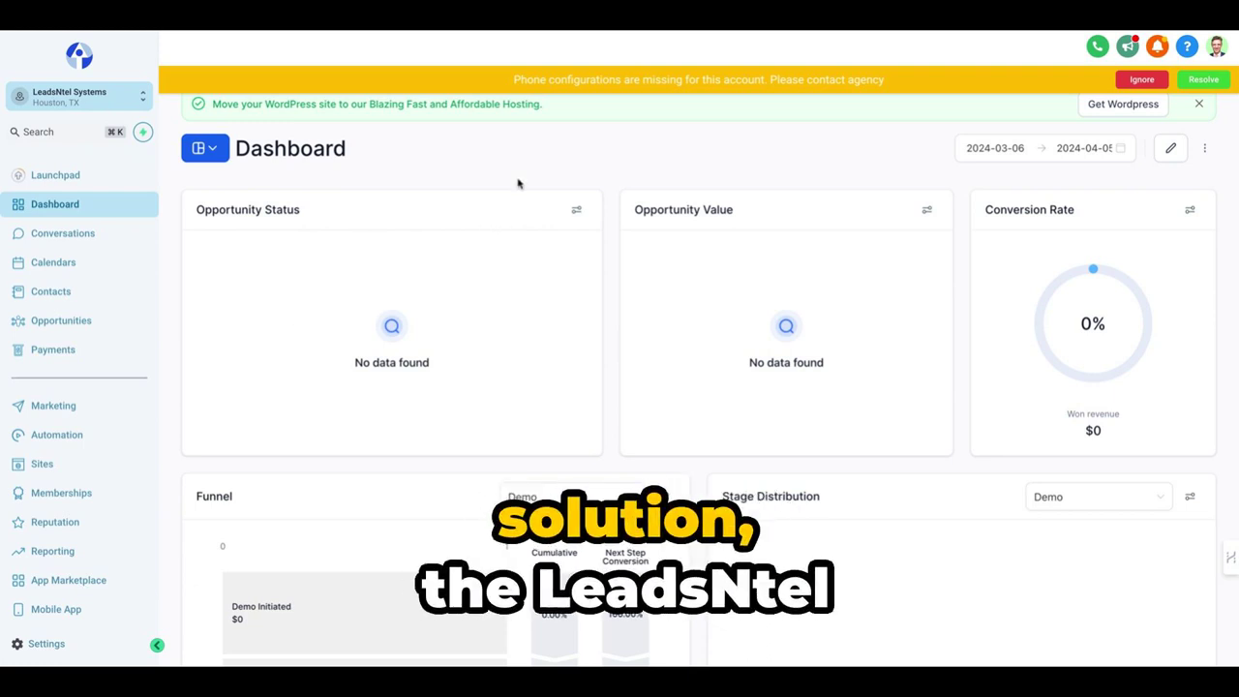
pyautogui.moveTo(35, 282)
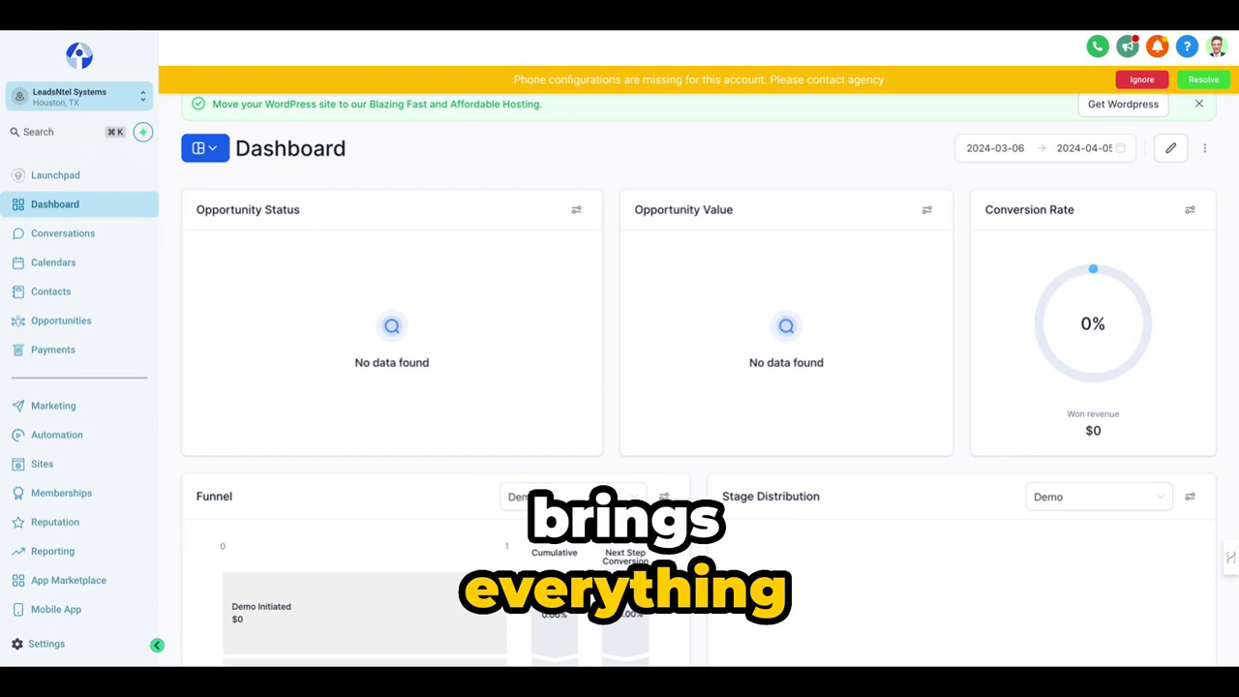
# - View the Conversations inbox and the 247-record Contacts list, then the Calendars week of Mar 31 – Apr 6, 2024
pyautogui.click(62, 232)
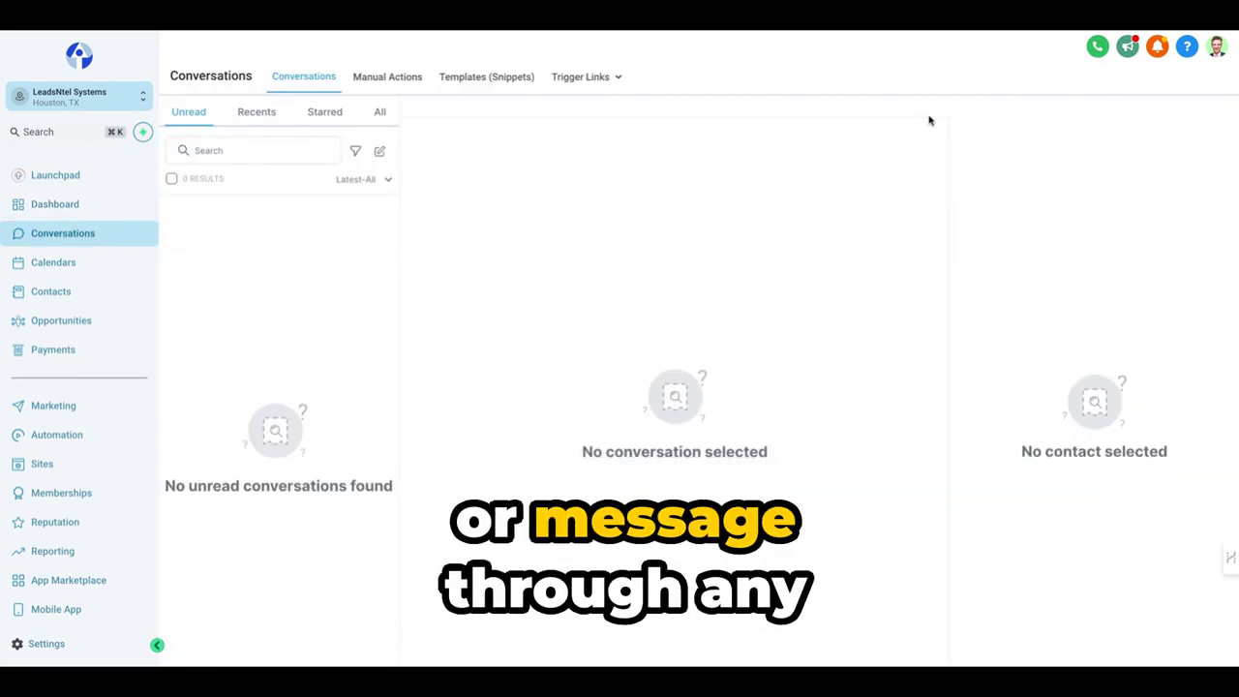
pyautogui.click(380, 110)
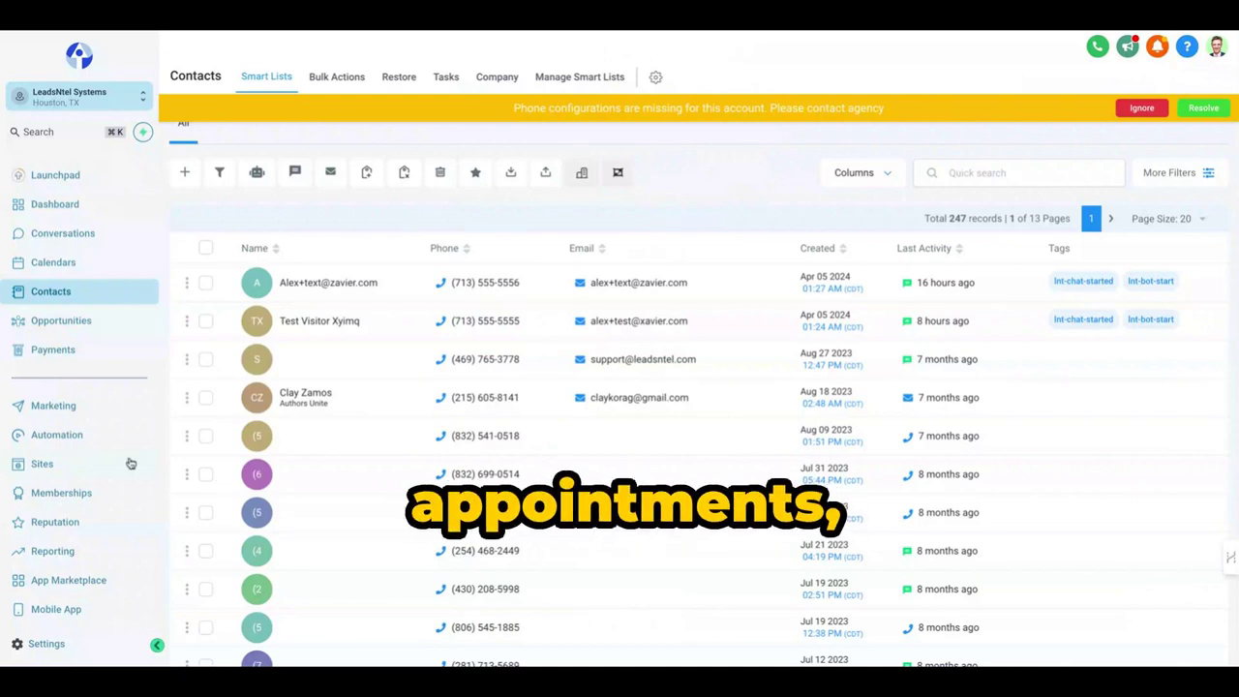
pyautogui.moveTo(54, 263)
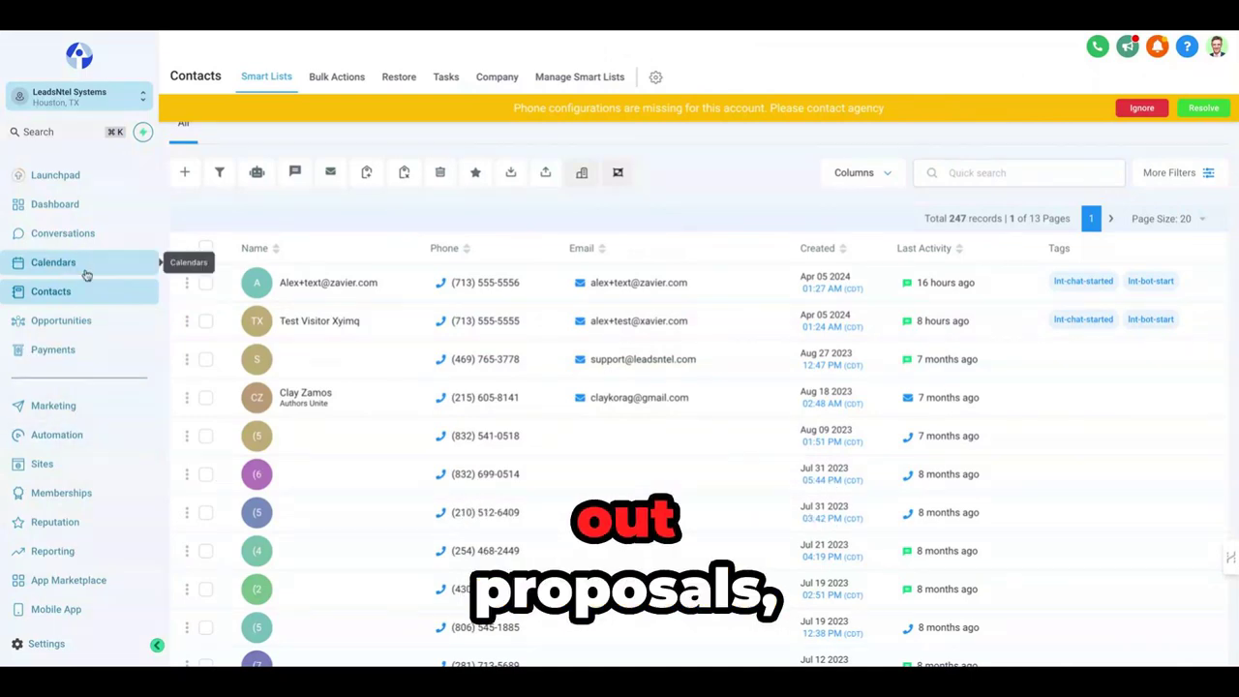
pyautogui.click(54, 264)
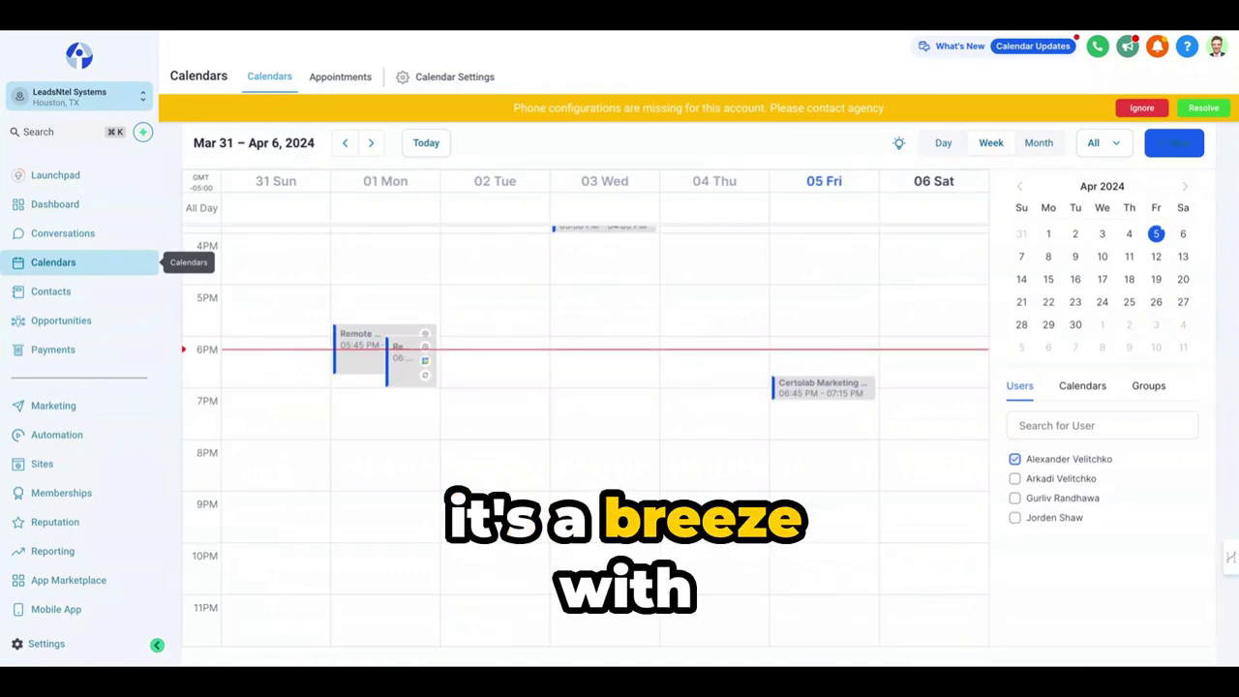
pyautogui.moveTo(56, 433)
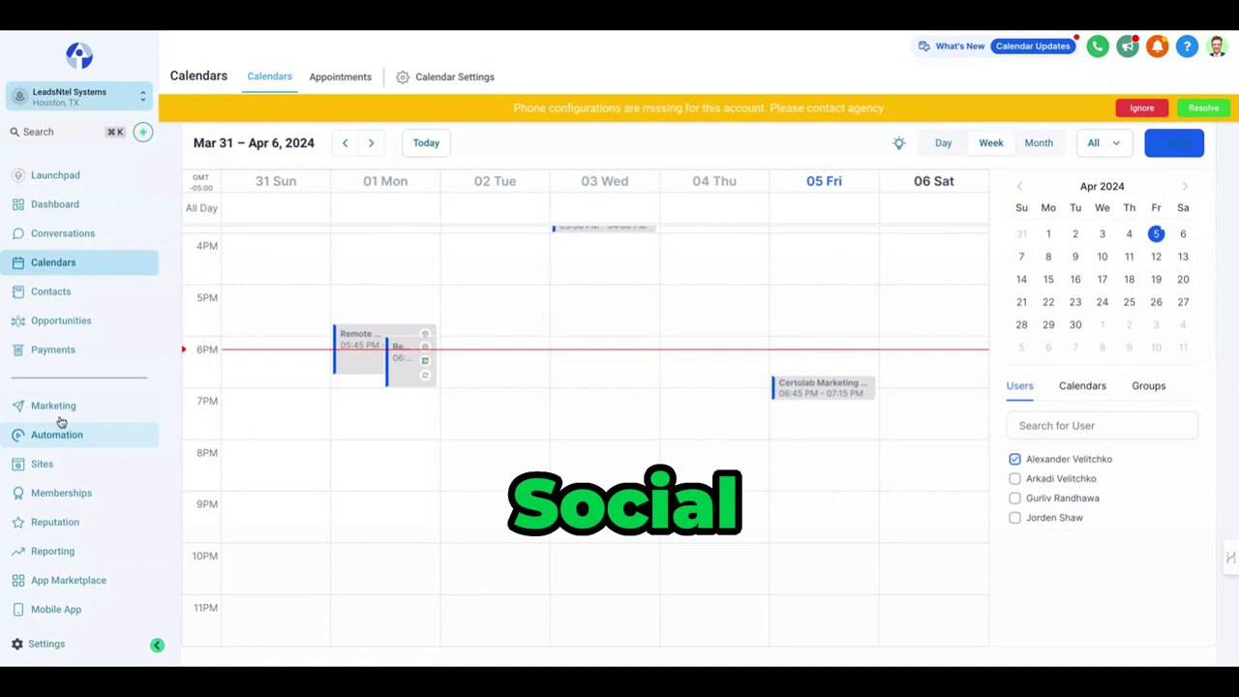
# - Go to Sites to reach the AI Ads Platform funnel's Long Offer Claim Page split test
pyautogui.click(54, 406)
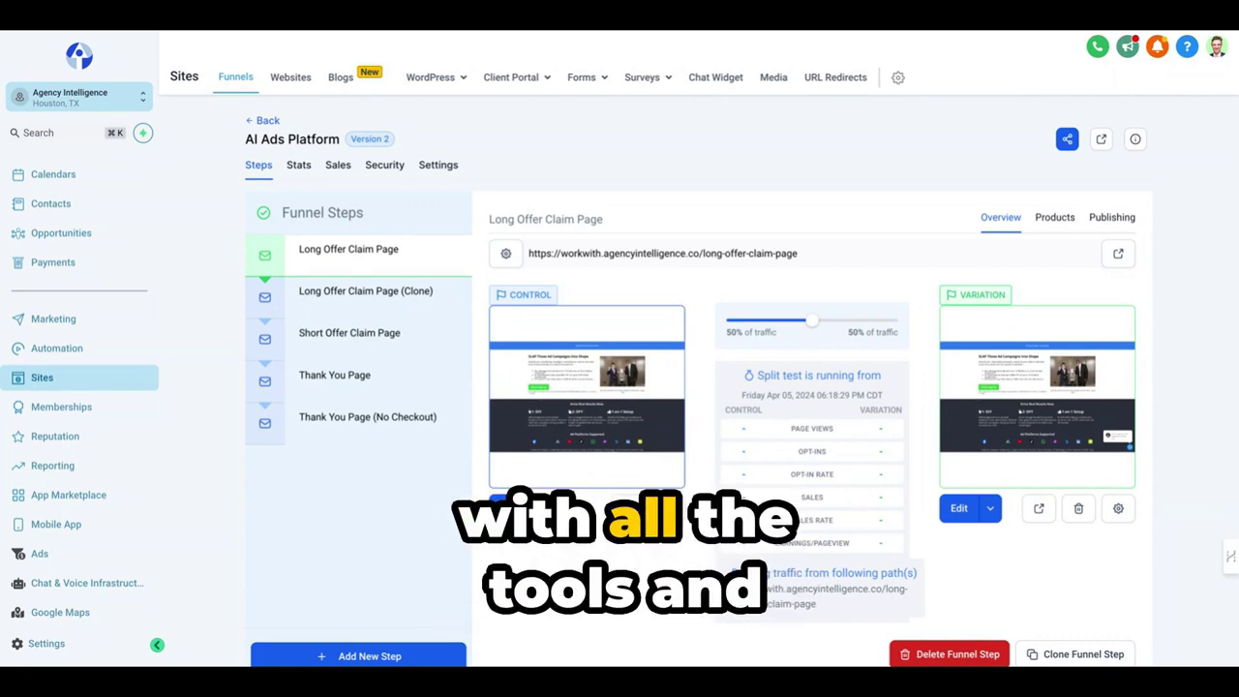
pyautogui.moveTo(201, 323)
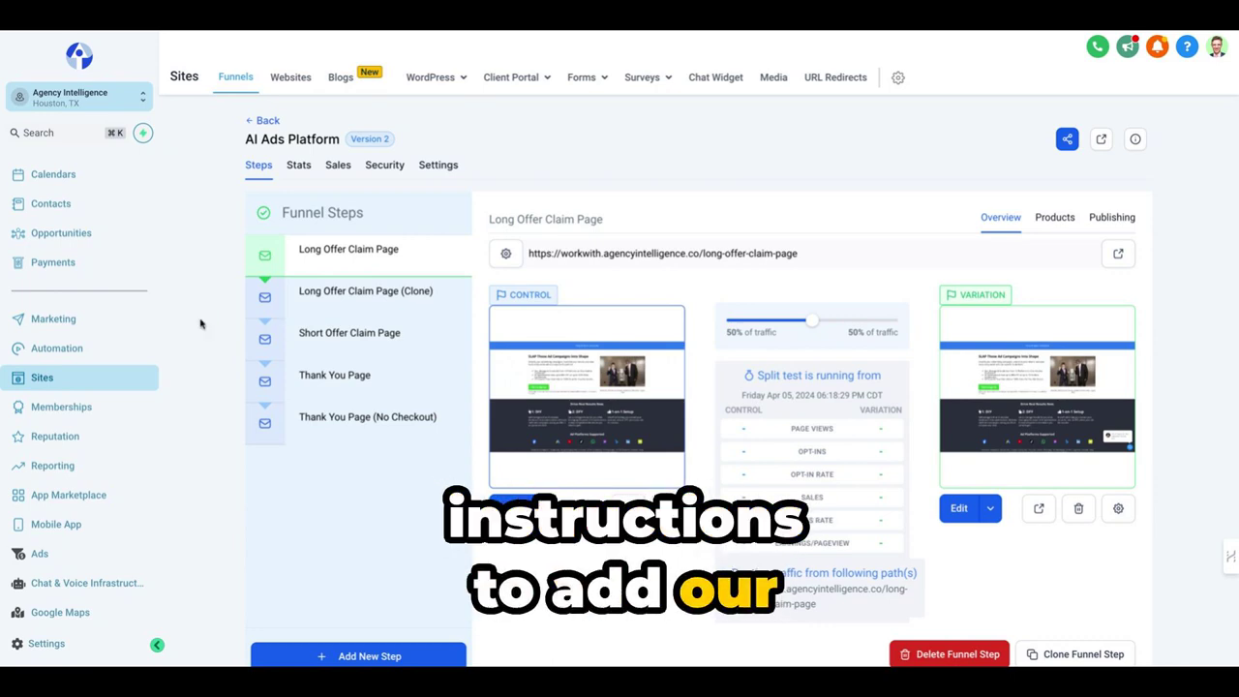